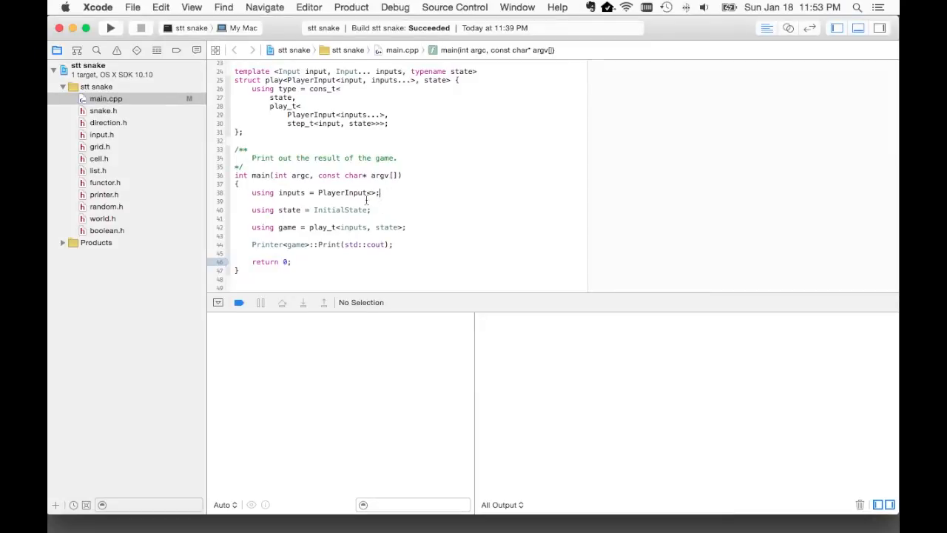
- Review the snake.h and grid.h headers, then return to the empty PlayerInput list in main.cpp
scroll(up, 3)
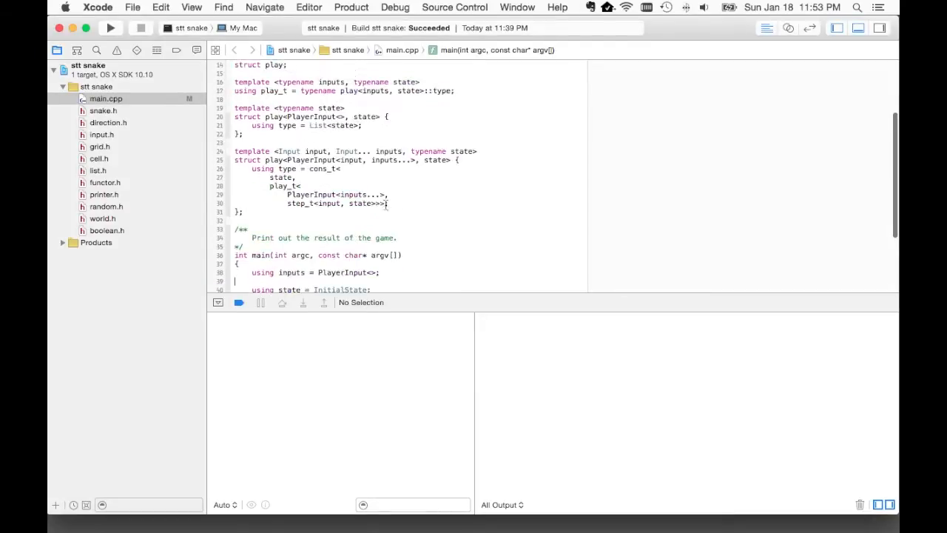
click(103, 110)
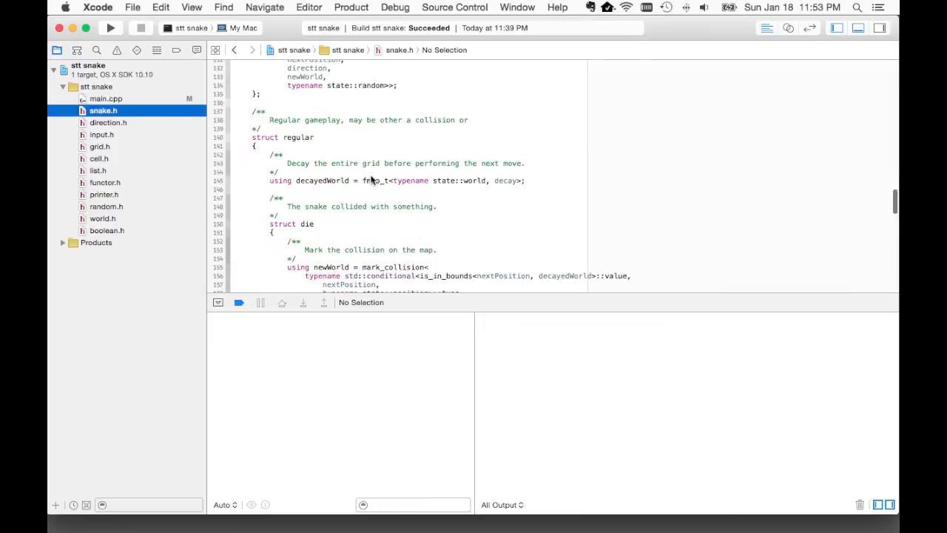
scroll(up, 3)
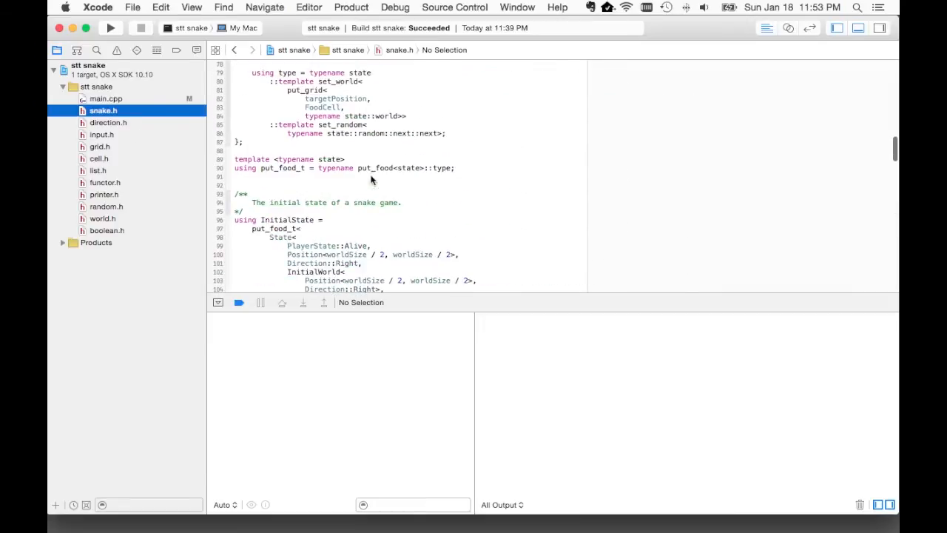
scroll(down, 3)
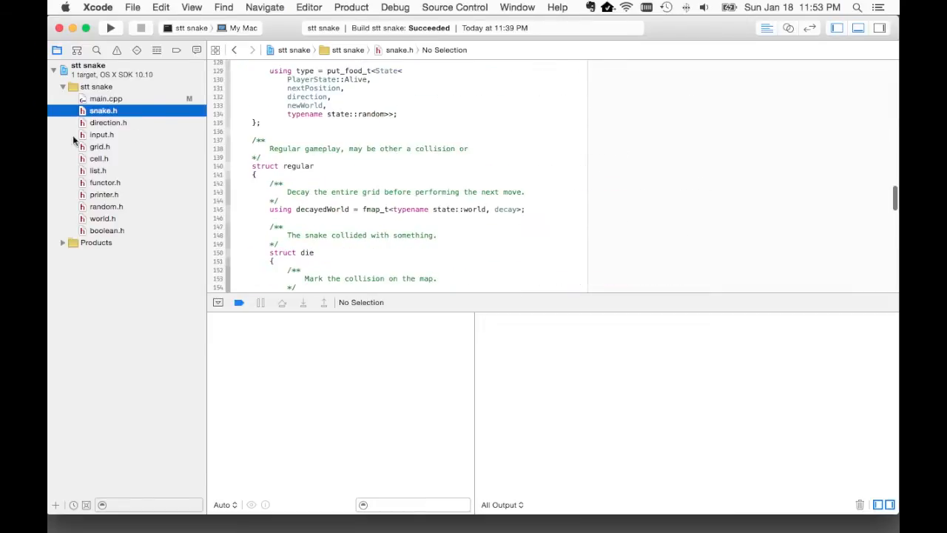
click(100, 146)
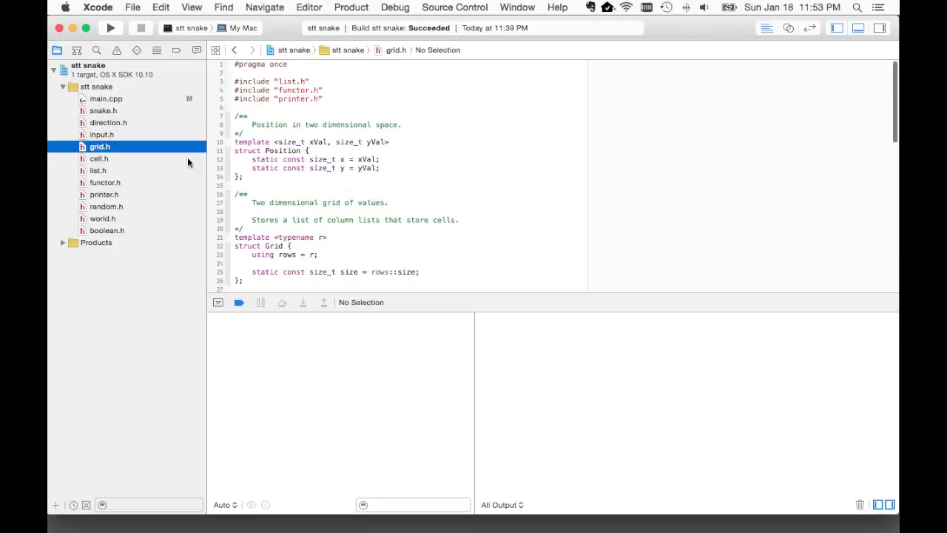
click(106, 99)
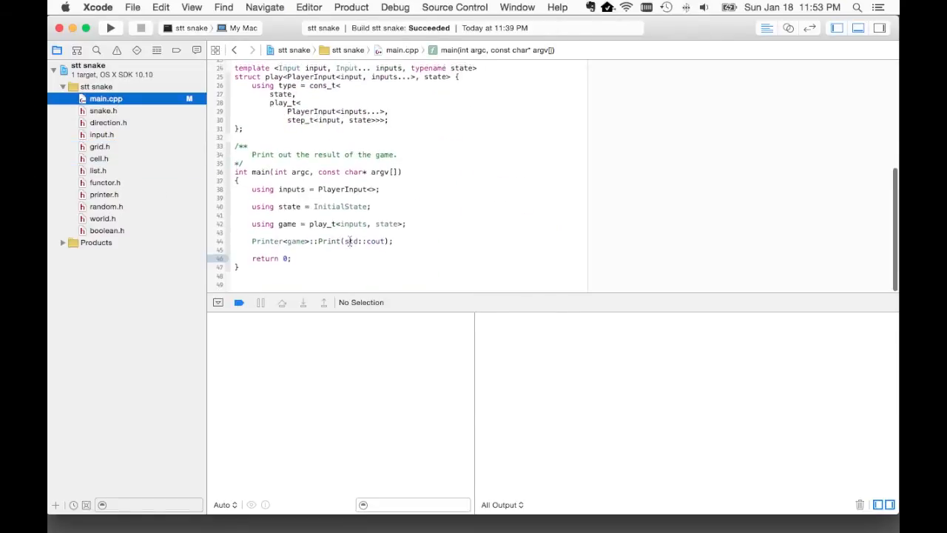
scroll(up, 3)
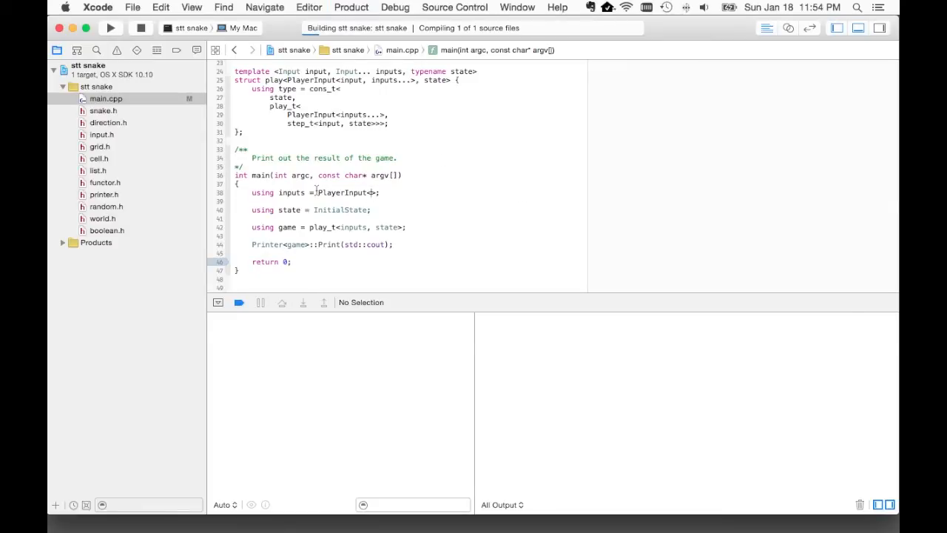
click(110, 28)
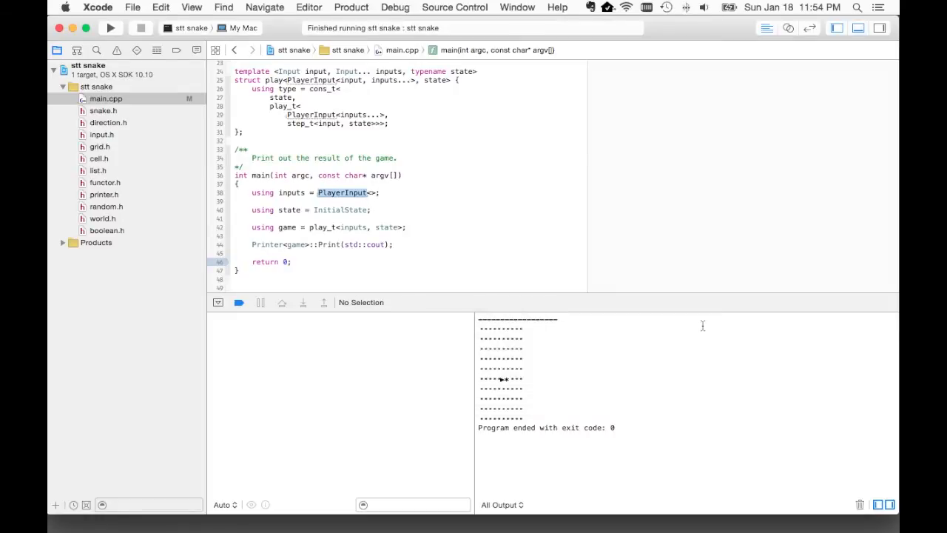
mouse_move(456, 247)
text(Input::Right)
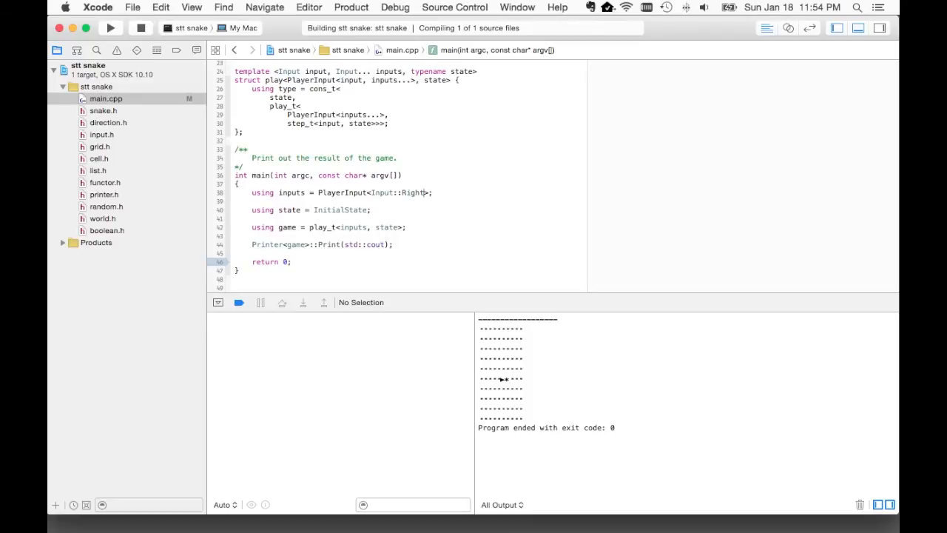
- Place the cursor after Input::Right in the PlayerInput list
click(110, 27)
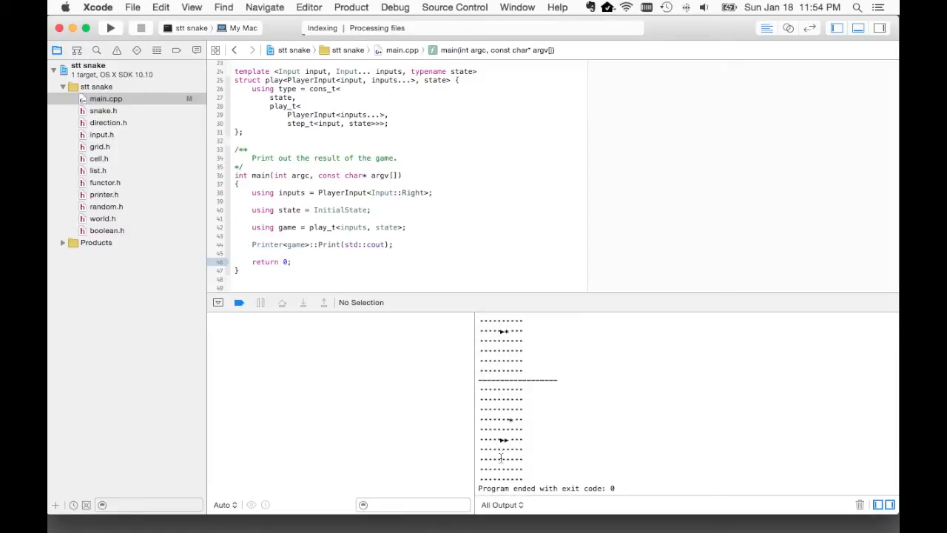
mouse_move(510, 420)
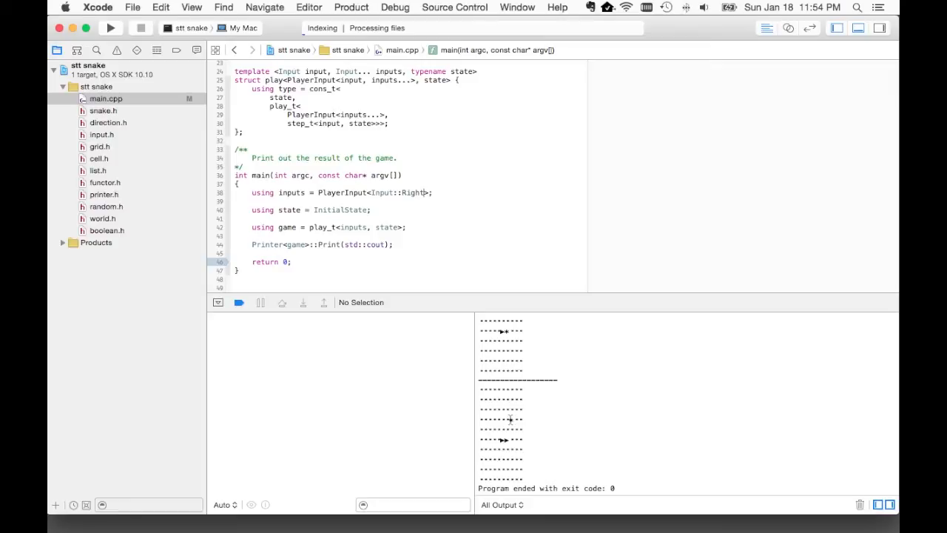
- Append four Input::None entries after Input::Right and deselect the console output
text(, In)
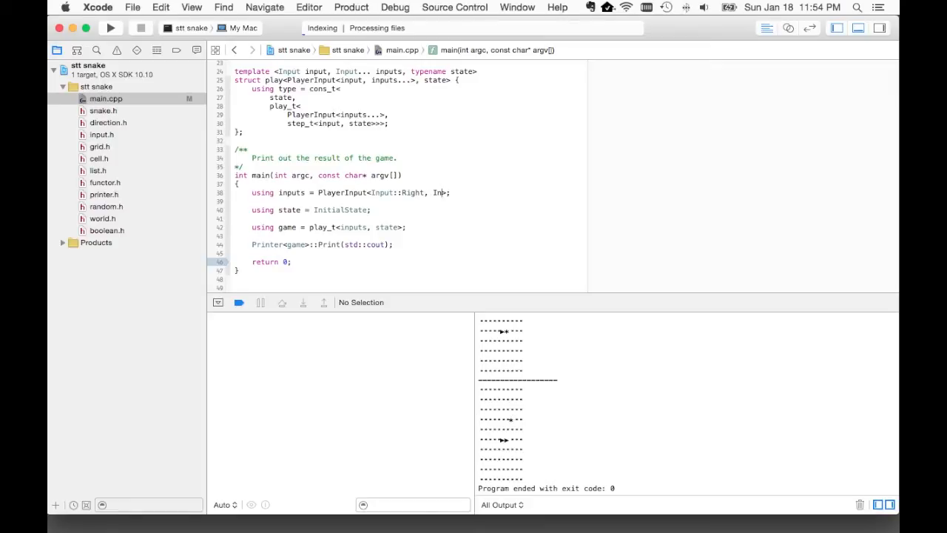
text(Input::none)
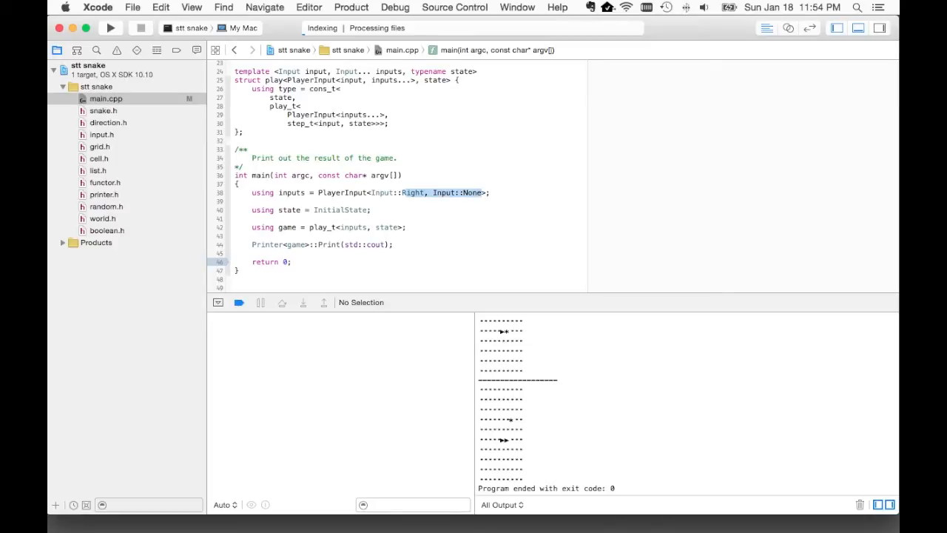
text(, Input::None, Input::None, Input::None)
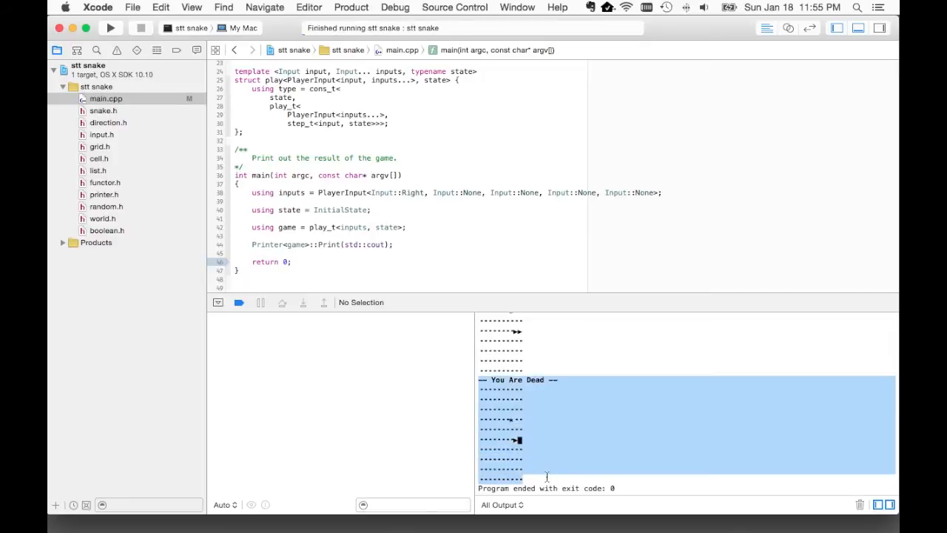
click(548, 478)
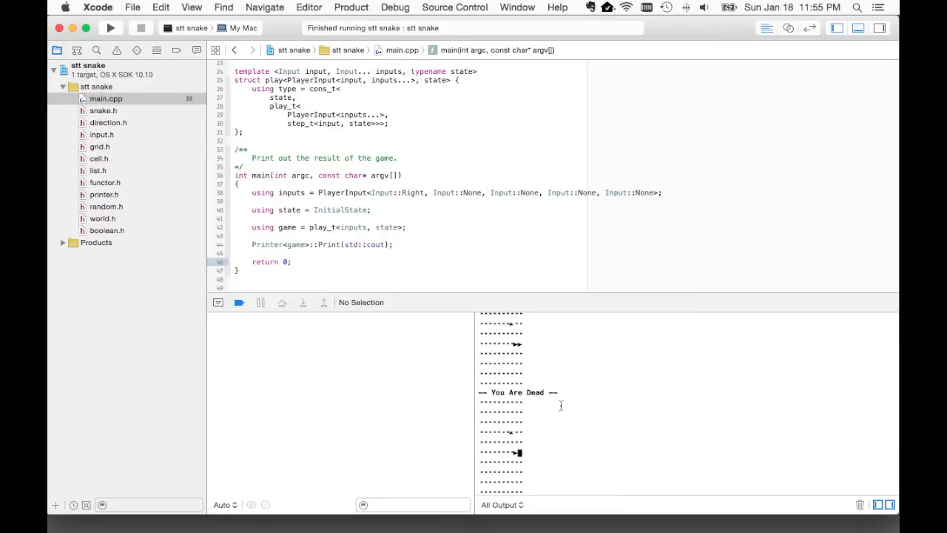
scroll(down, 3)
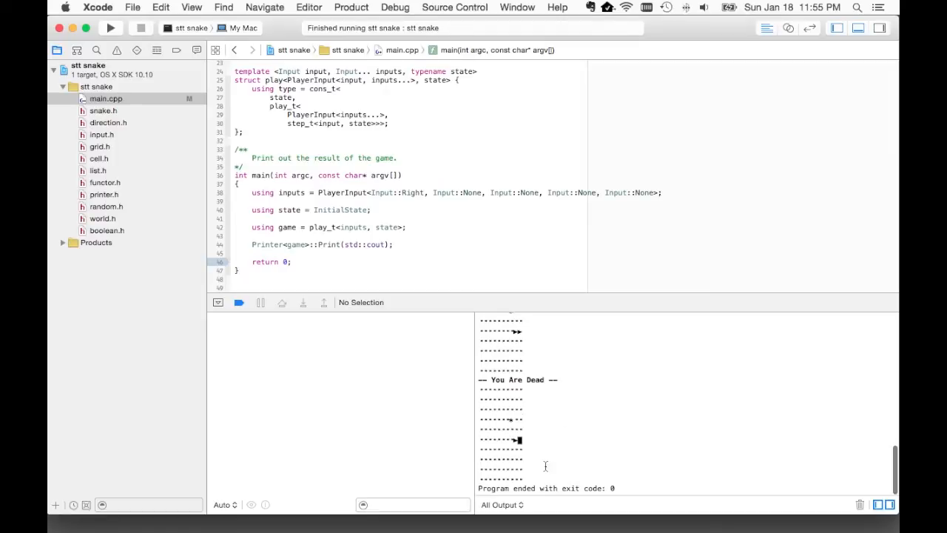
mouse_move(557, 427)
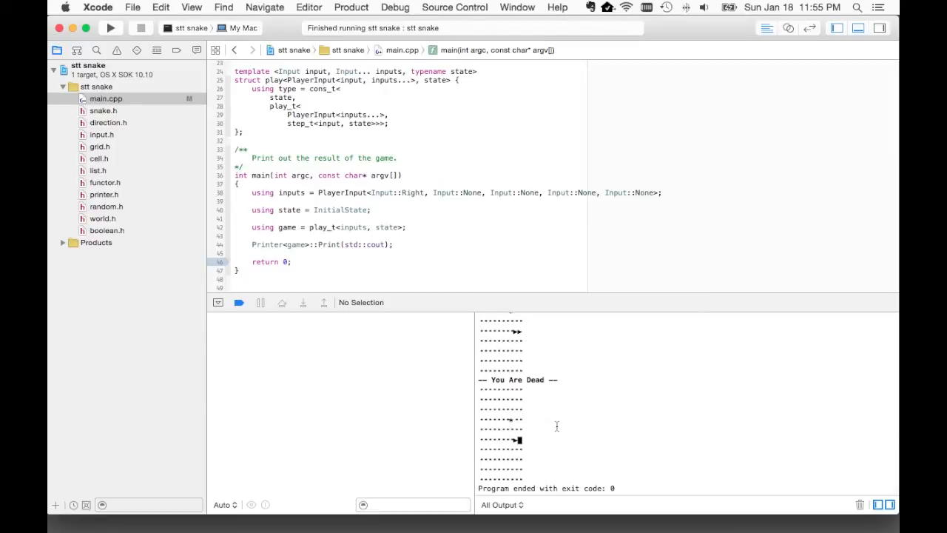
scroll(up, 3)
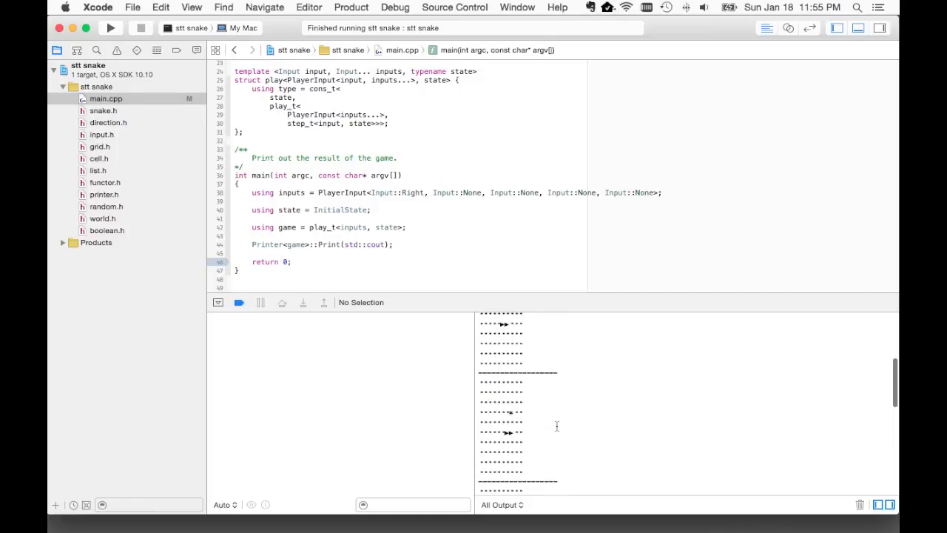
scroll(down, 3)
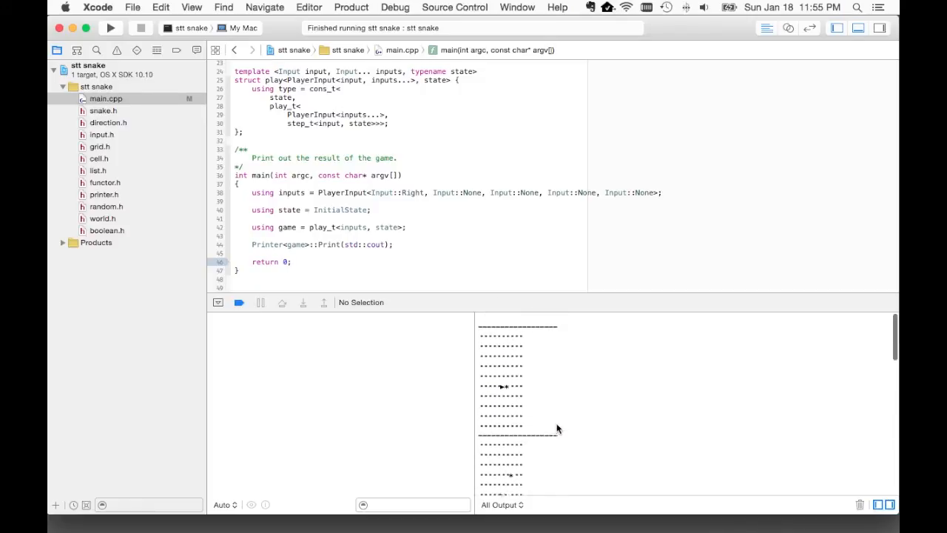
scroll(down, 3)
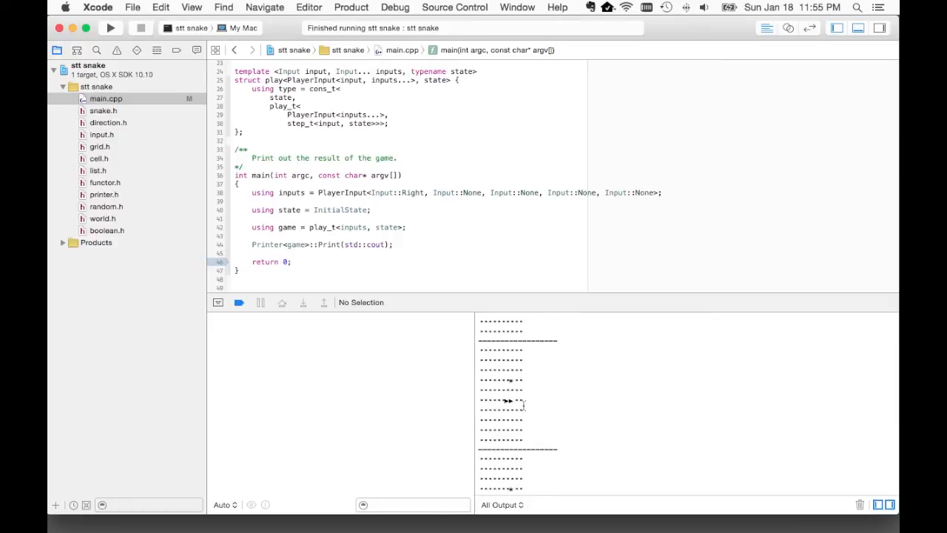
- Select the third Input::None entry to replace it with Up
double_click(530, 193)
text(Up)
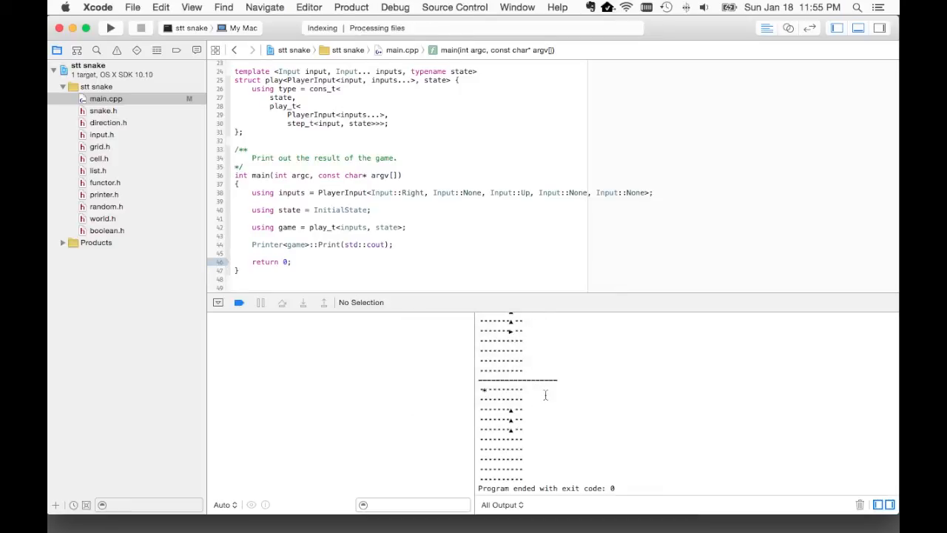
scroll(down, 3)
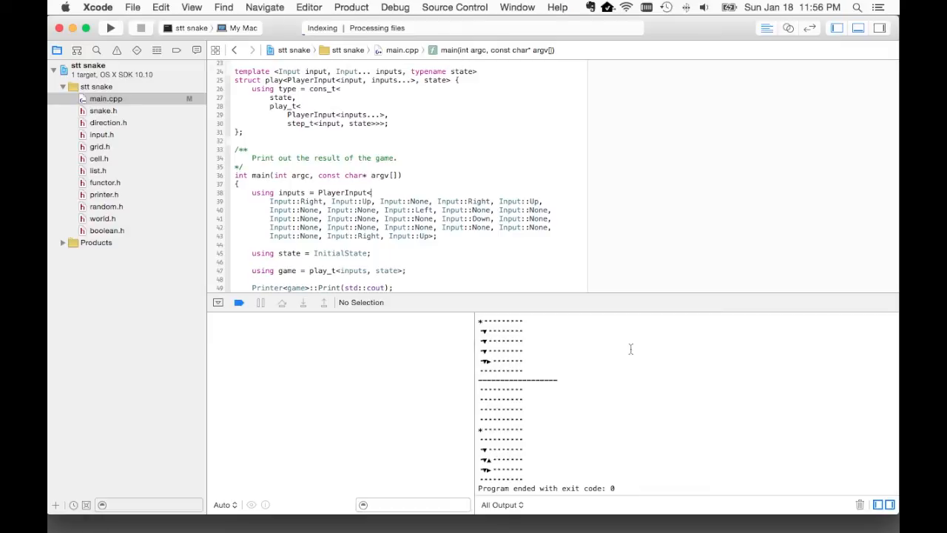
- Scroll back through the console grids of the long multi-move run
scroll(down, 3)
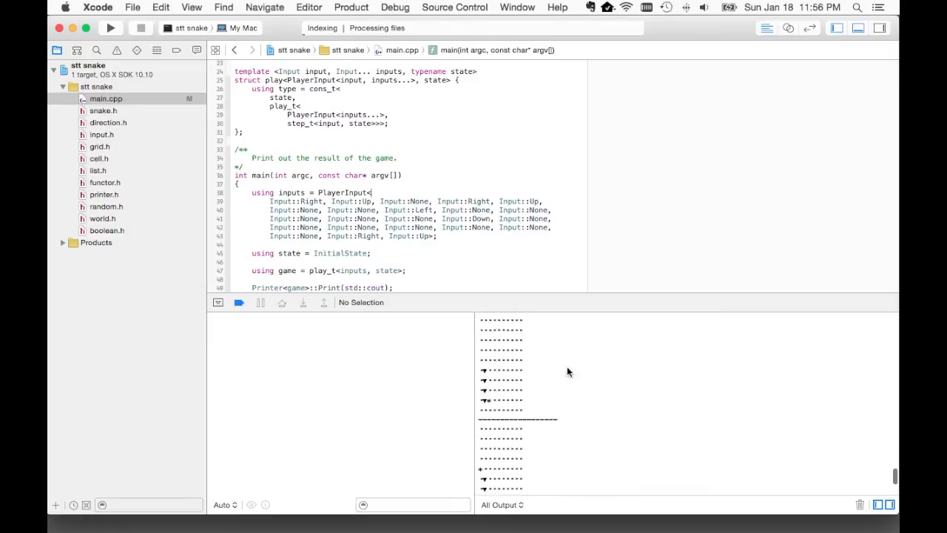